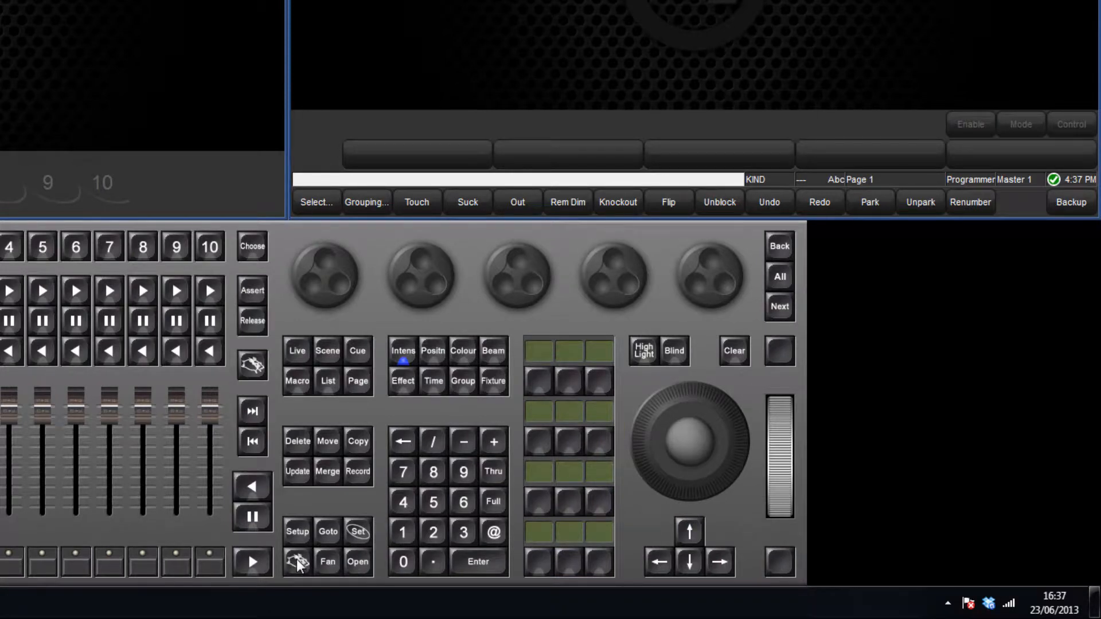
- Bring up the Kinds window listing Intensity, Position, Colour, Beam, Effects, Time and Control
click(297, 562)
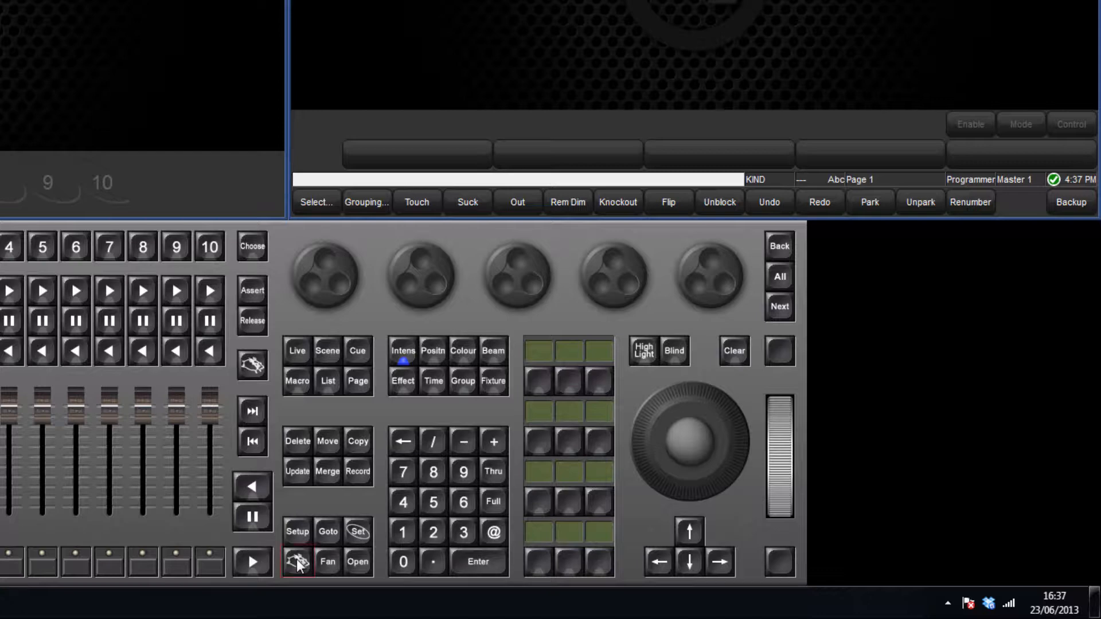
click(477, 561)
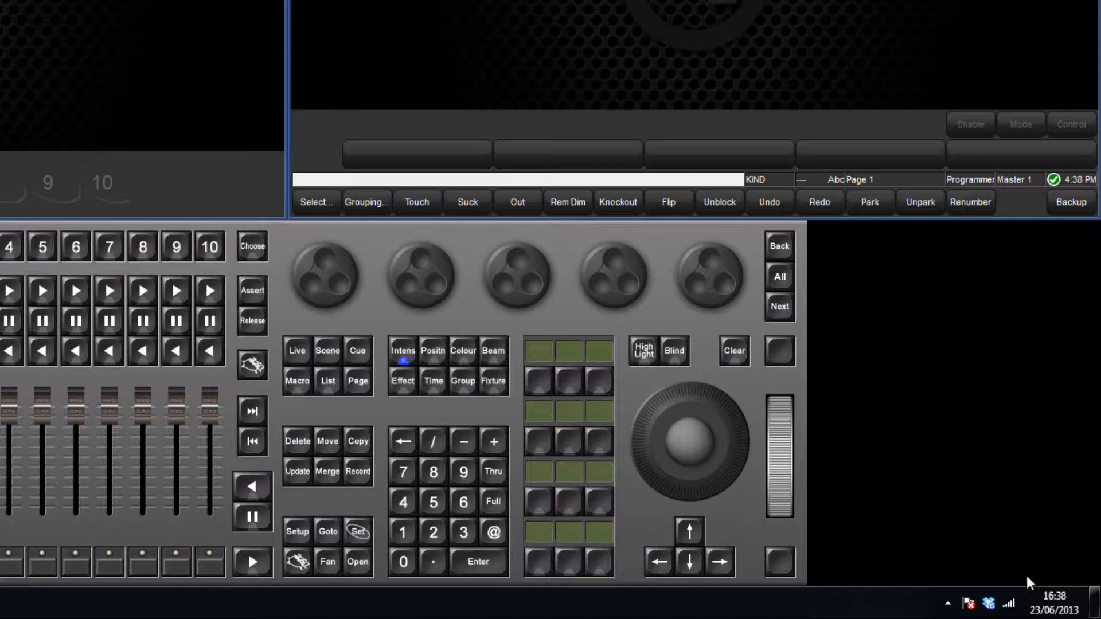
click(327, 457)
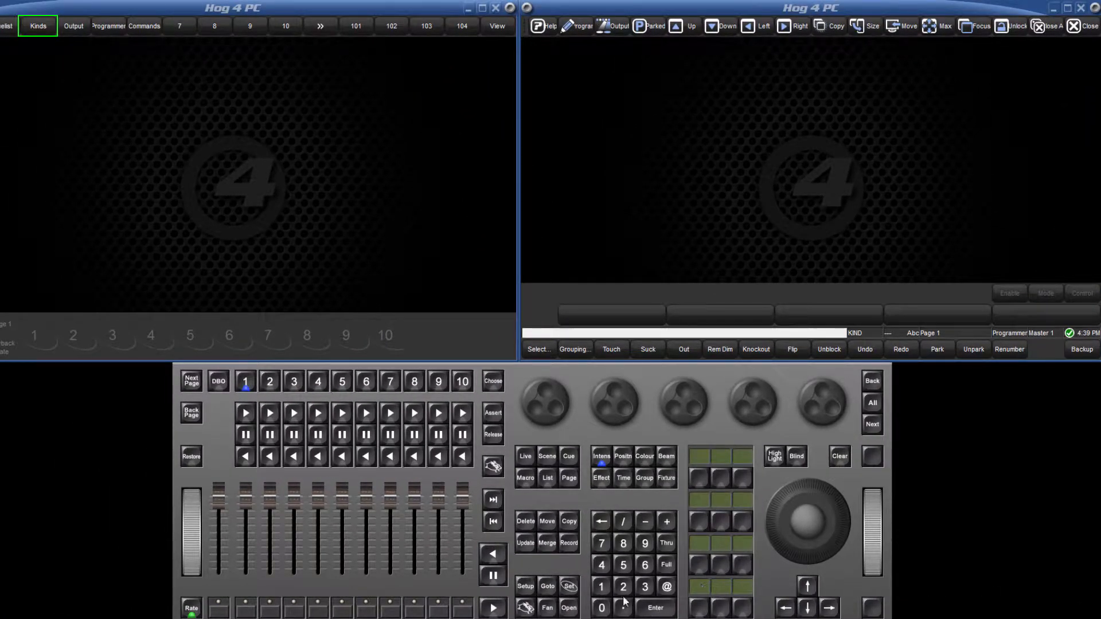
click(568, 608)
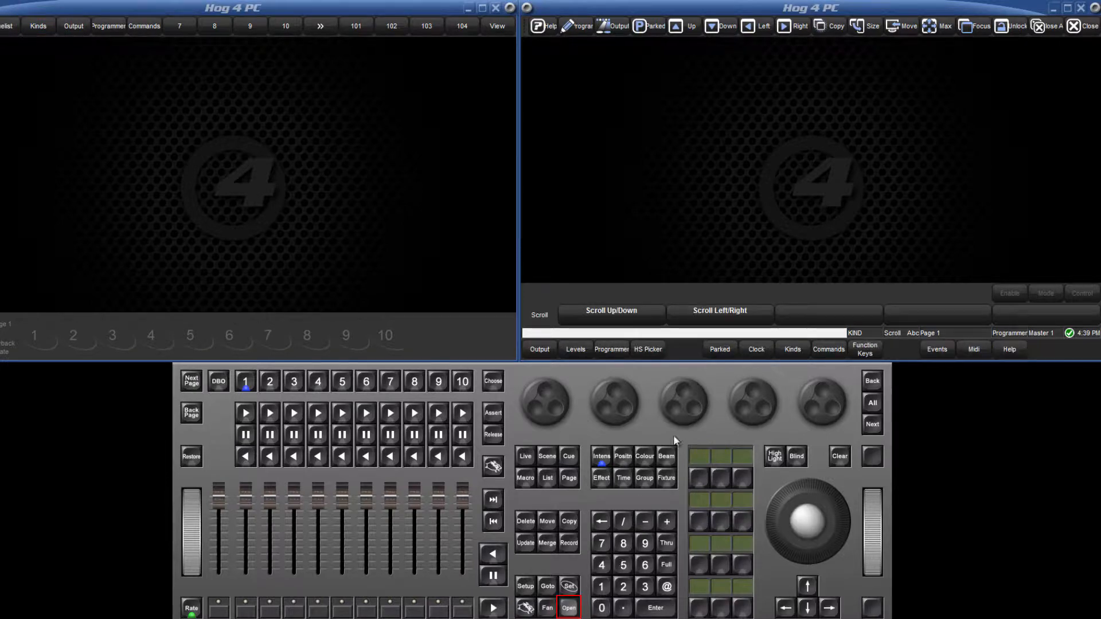
click(793, 349)
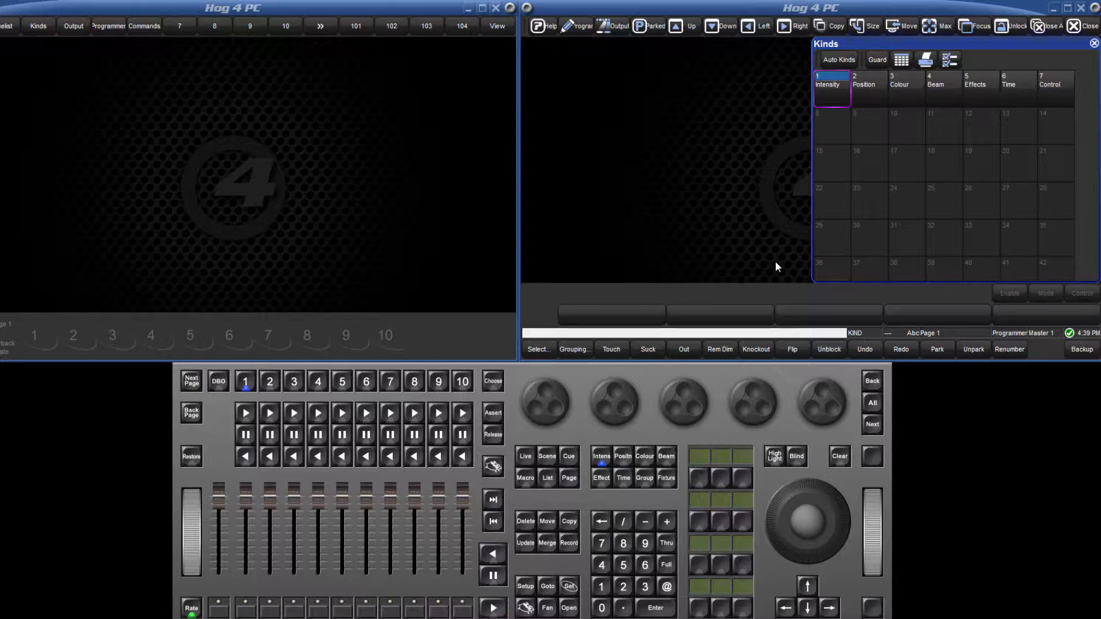
mouse_move(767, 278)
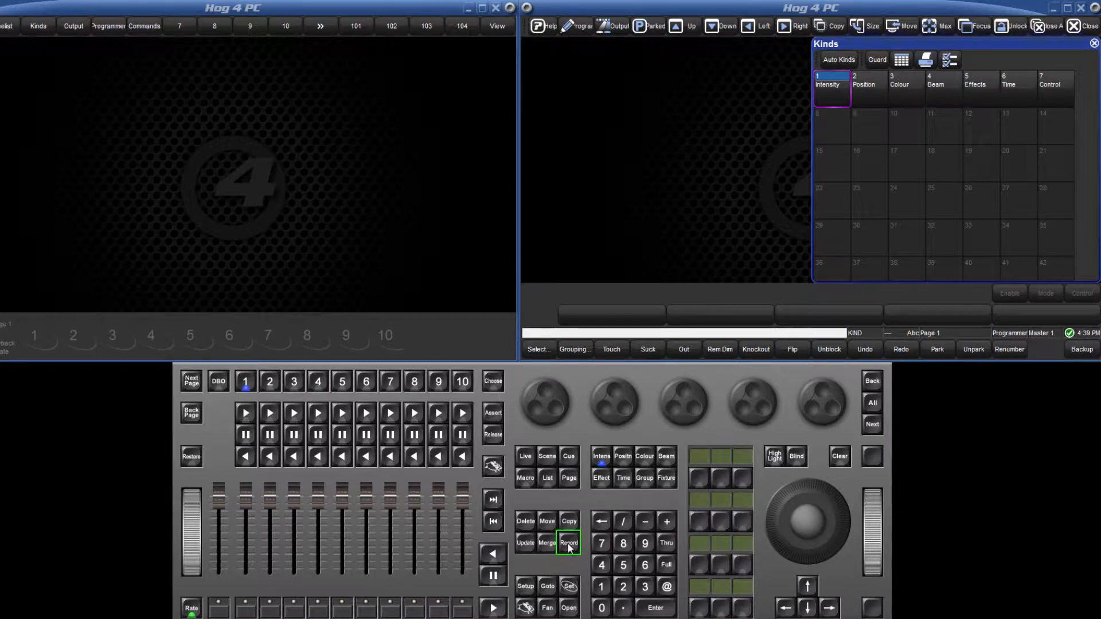
- Record a new kind into empty slot 8 and name it Gobo
click(569, 543)
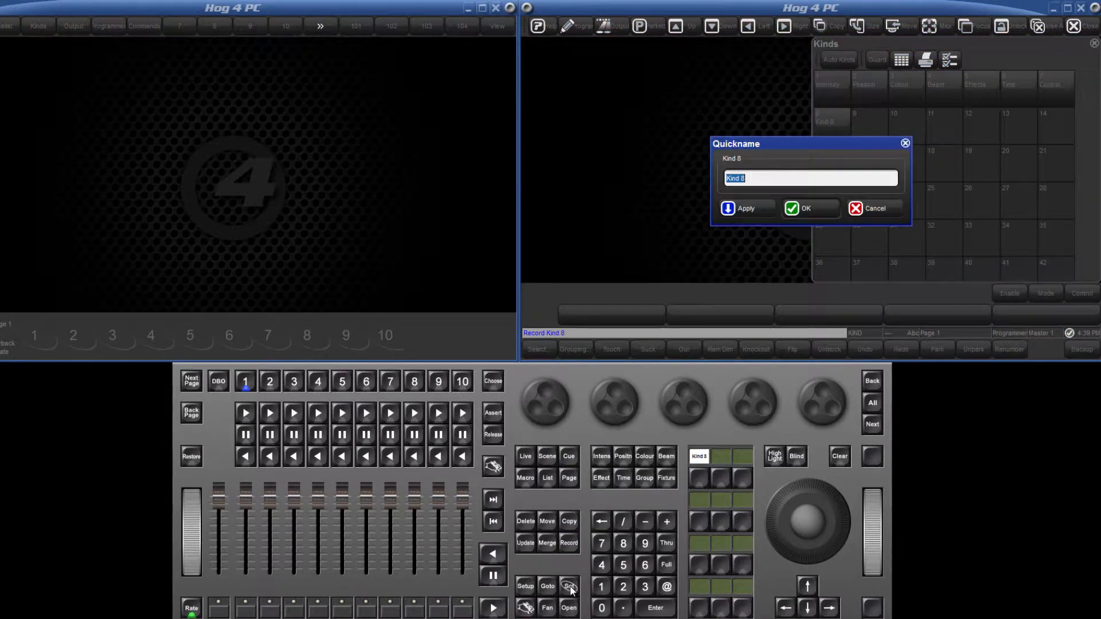
text(Go)
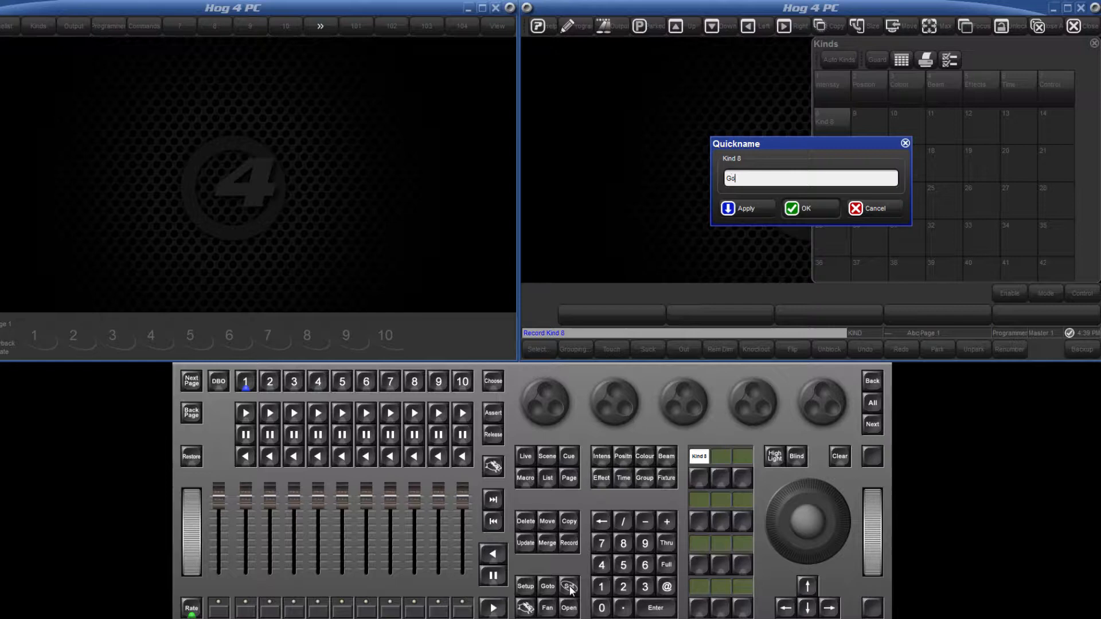
click(808, 208)
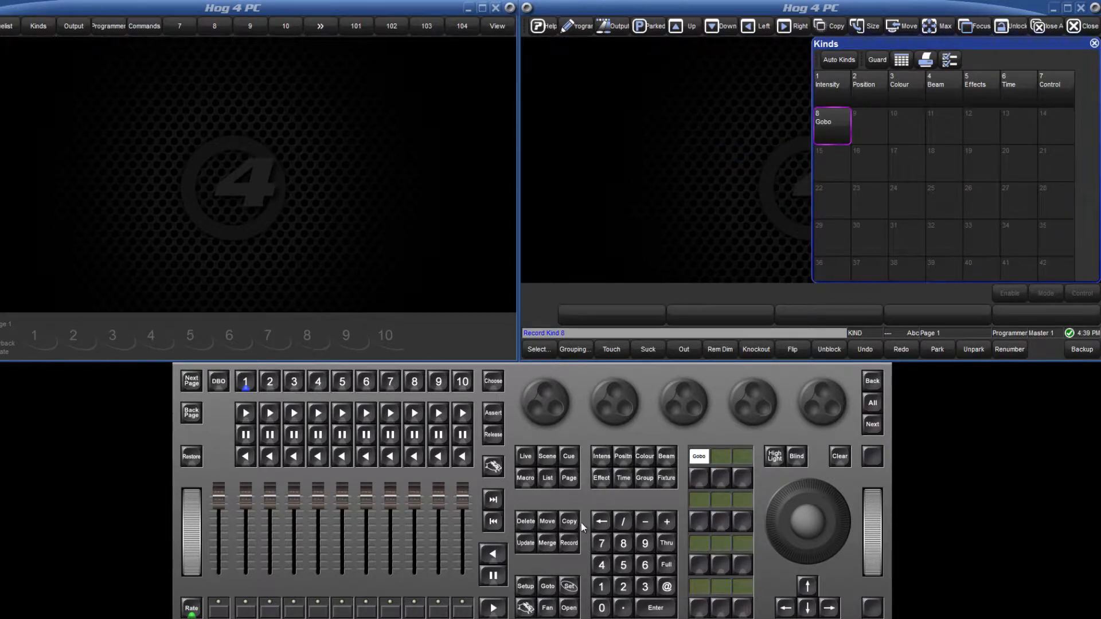
mouse_move(828, 177)
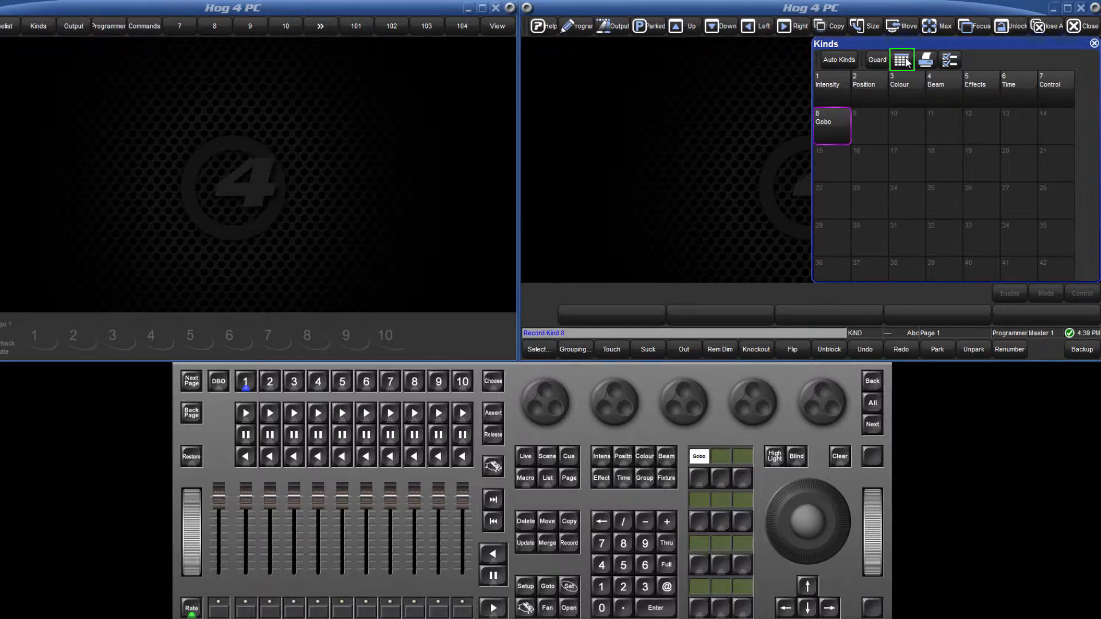
- Set the Gobo kind's colour to blue in the spreadsheet view, then return to grid view
click(903, 59)
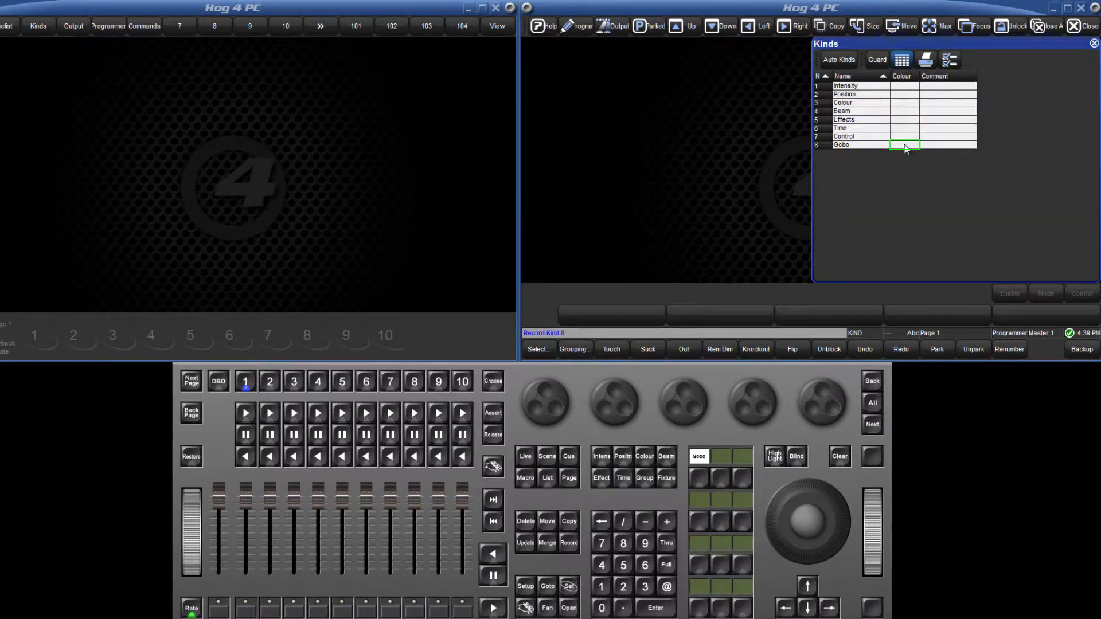
click(905, 145)
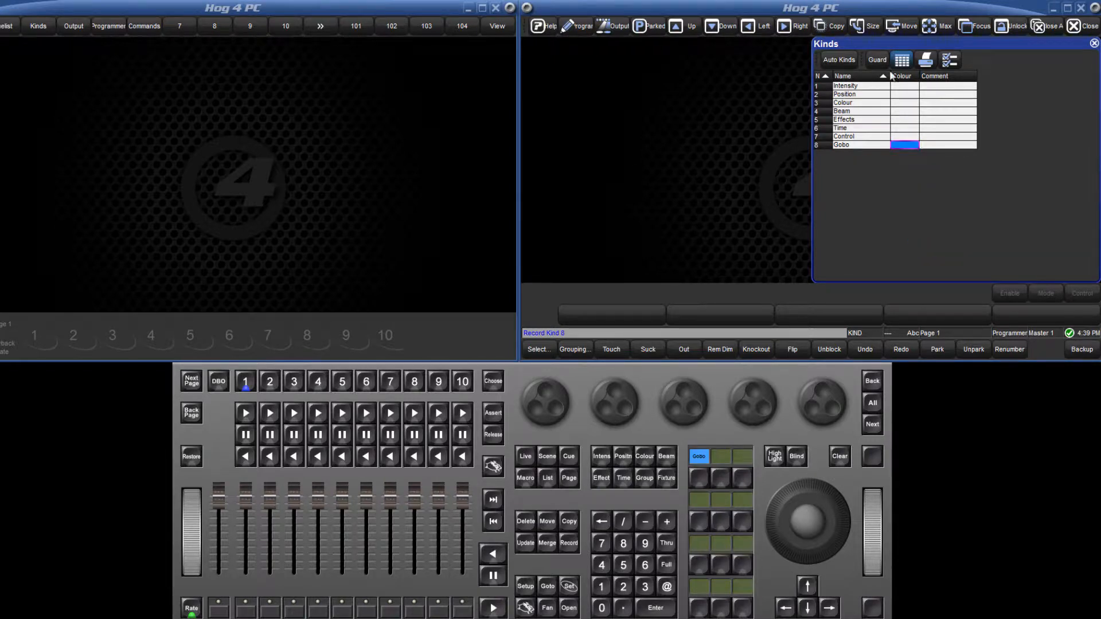
click(901, 58)
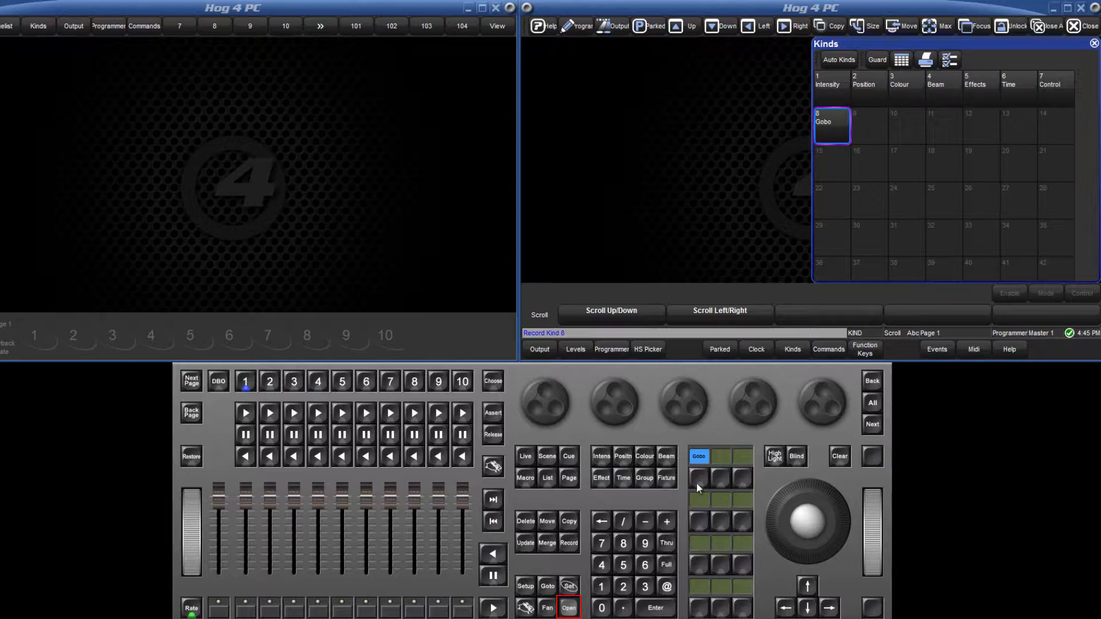
- Edit the Gobo kind, adding Gobo 1, Gobo 2 and Zoom/Focus functions to its two-row wheelset
click(699, 467)
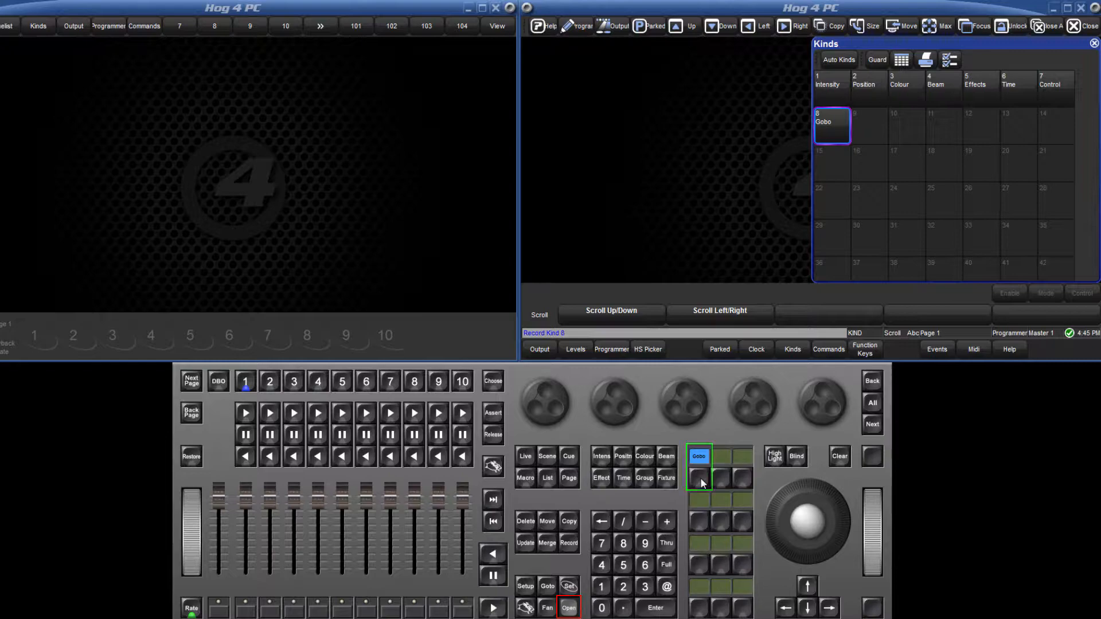
click(567, 608)
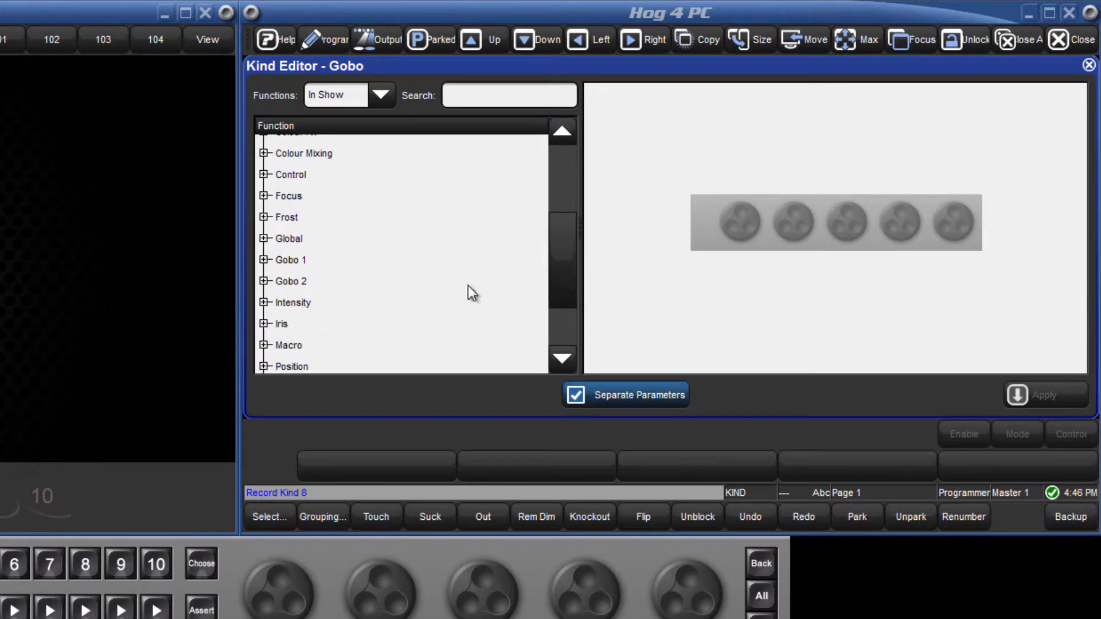
click(287, 260)
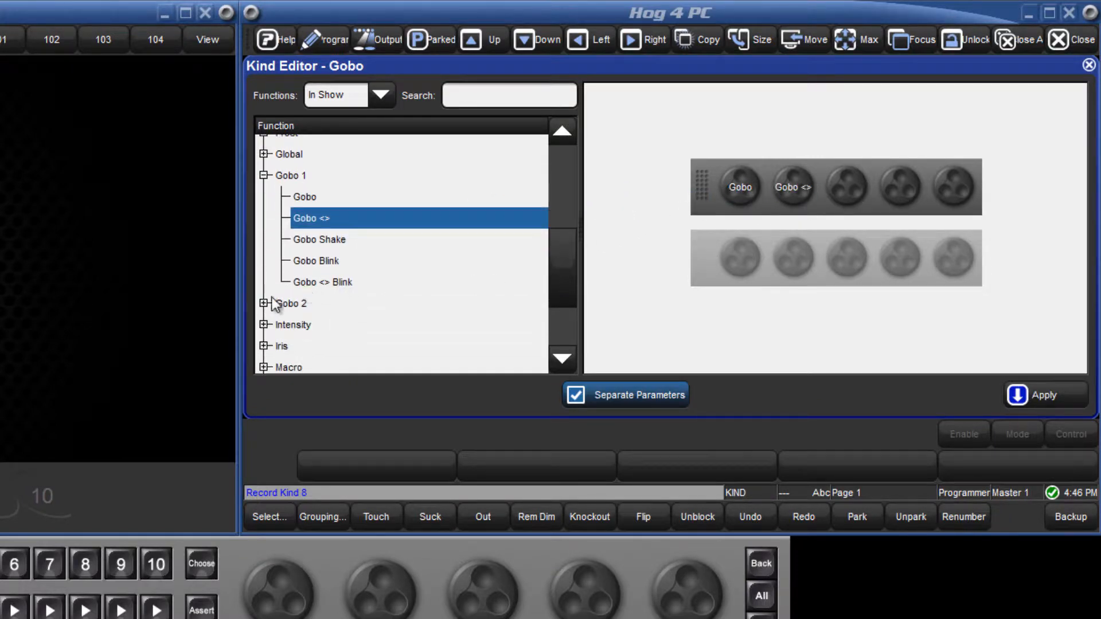
click(264, 303)
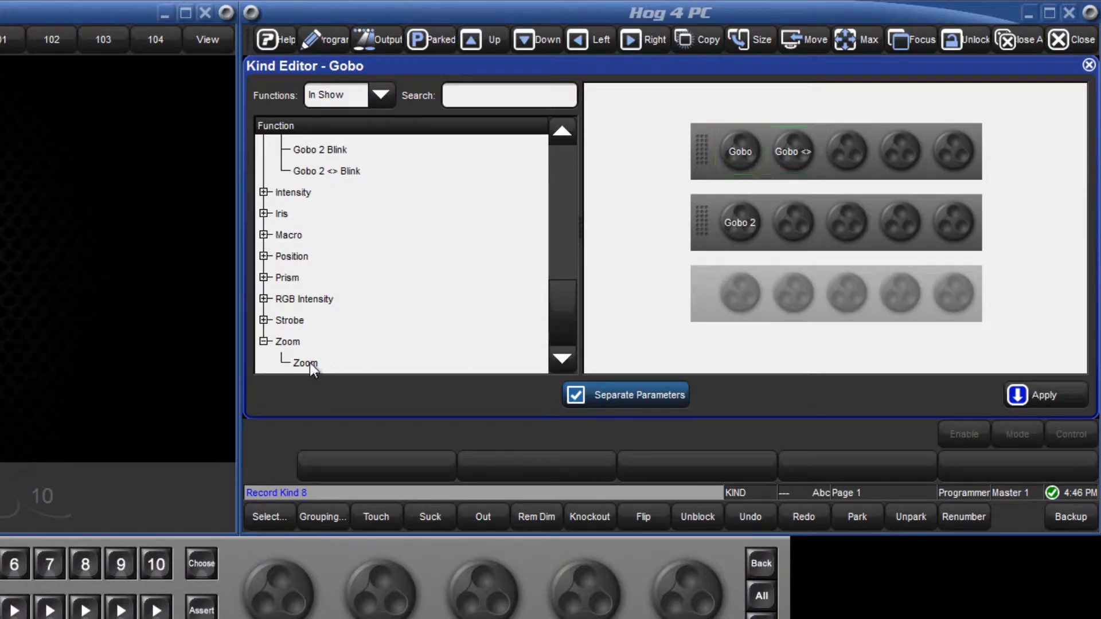
click(305, 364)
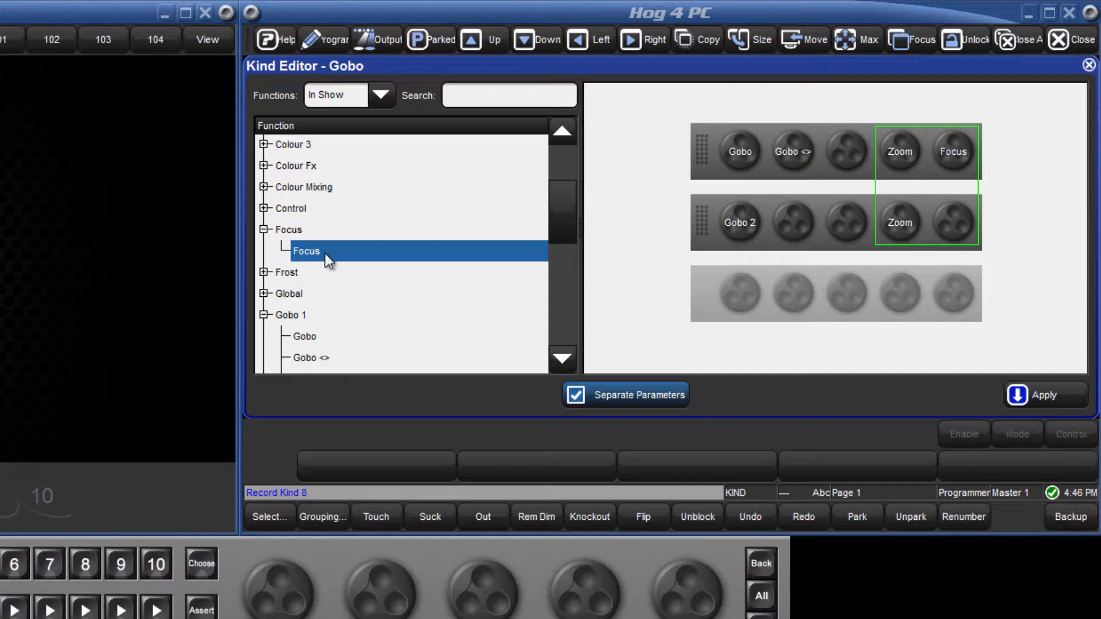
mouse_move(952, 221)
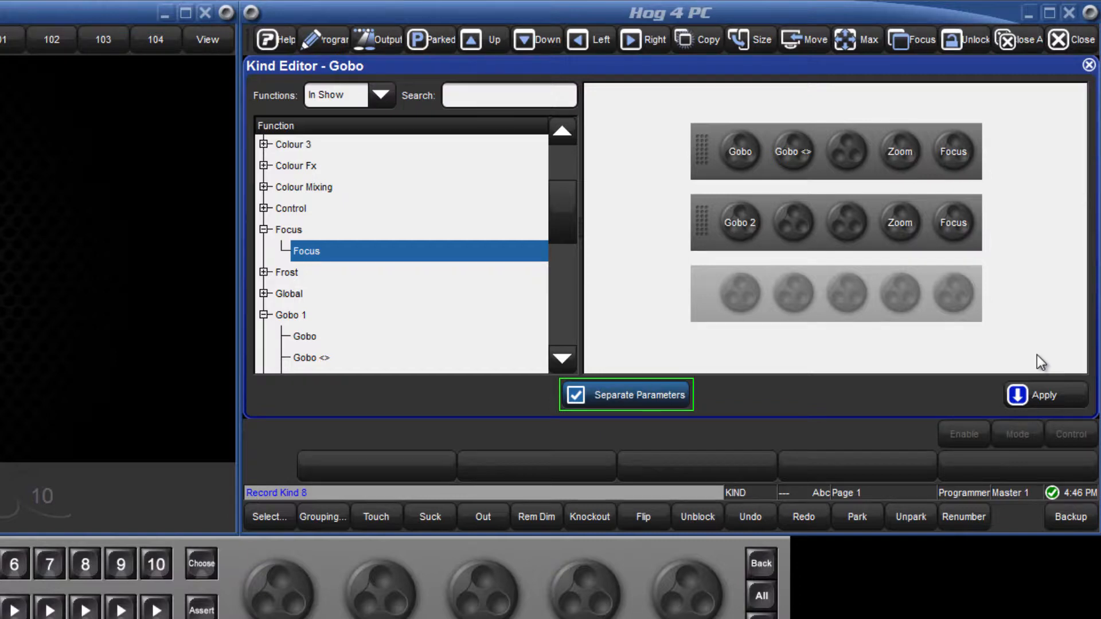
mouse_move(1049, 378)
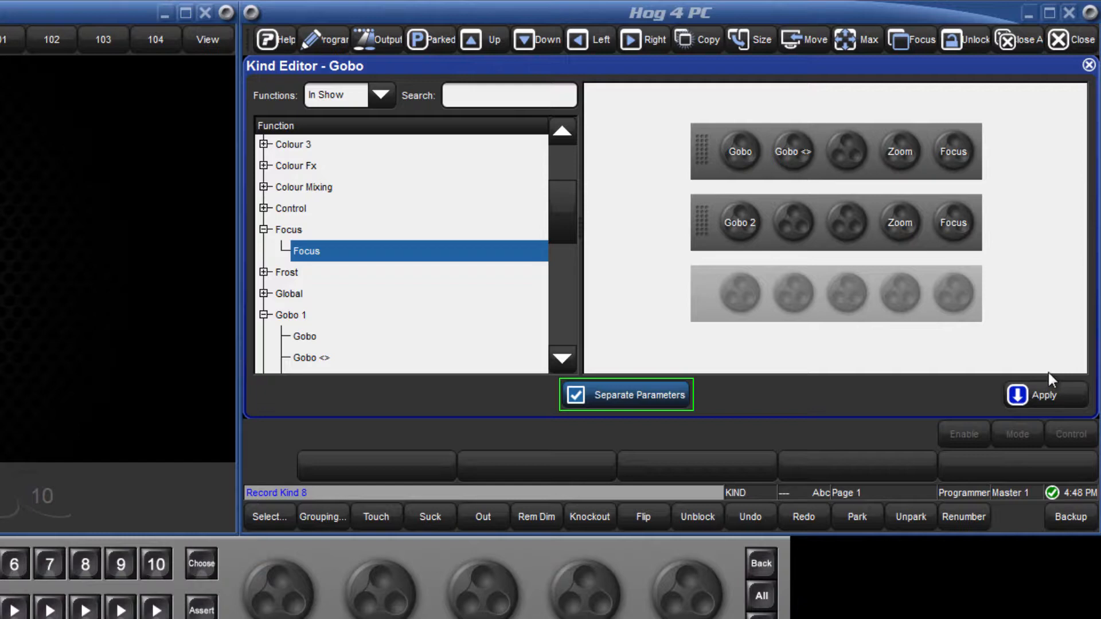
click(575, 395)
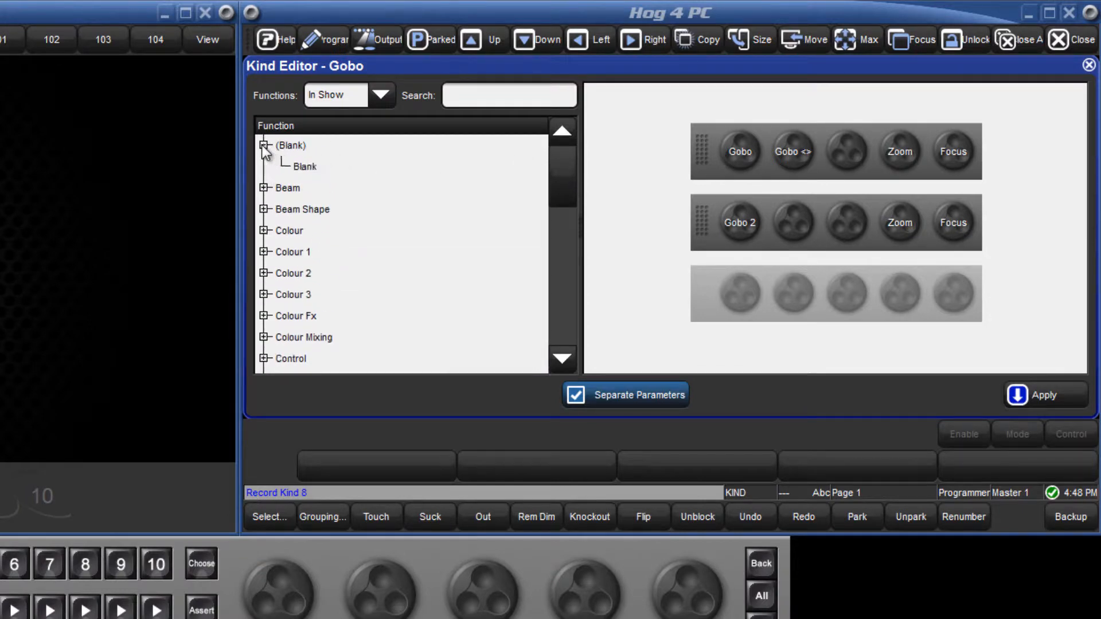
- Collapse the Blank group, apply the wheelset to the Gobo kind and close the editor
click(301, 166)
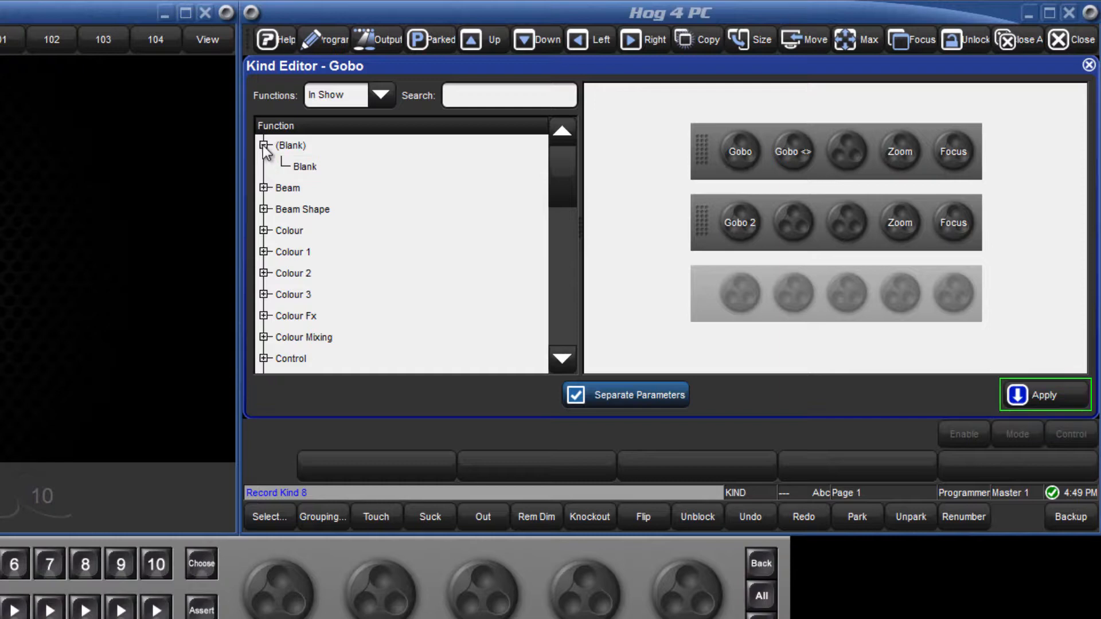
click(264, 146)
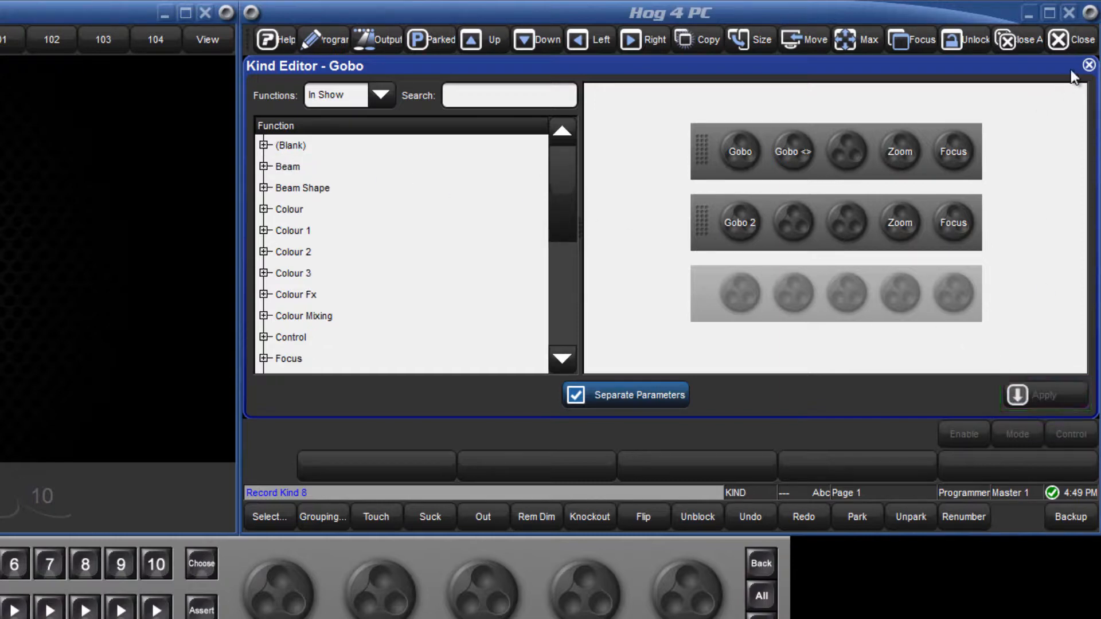
click(1089, 65)
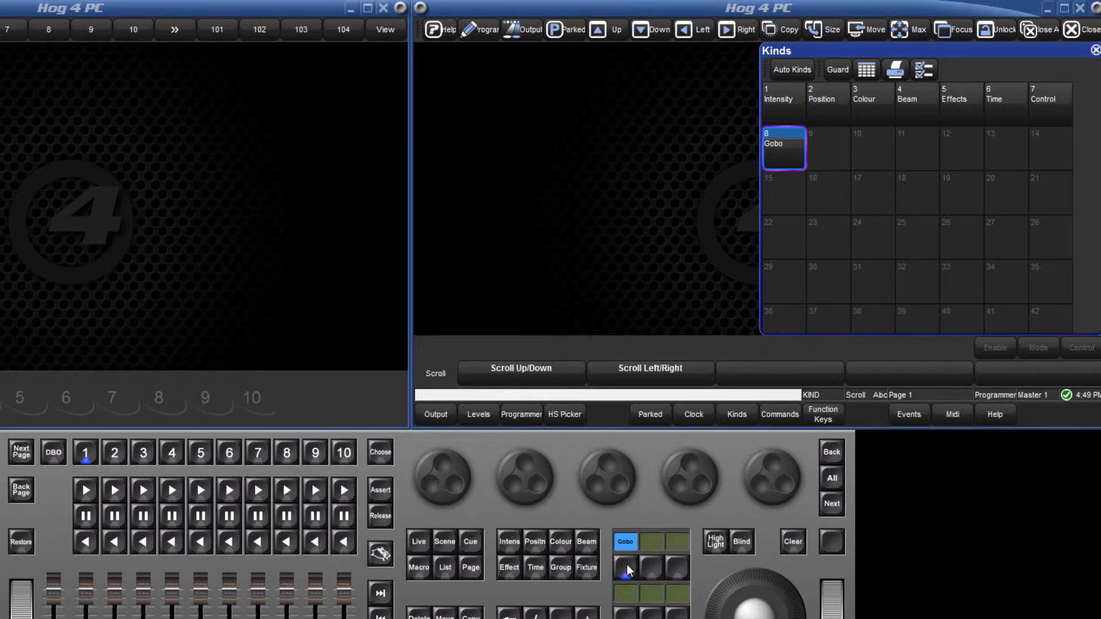
- Reopen the Gobo kind in the Kind Editor with its saved wheelset
double_click(784, 148)
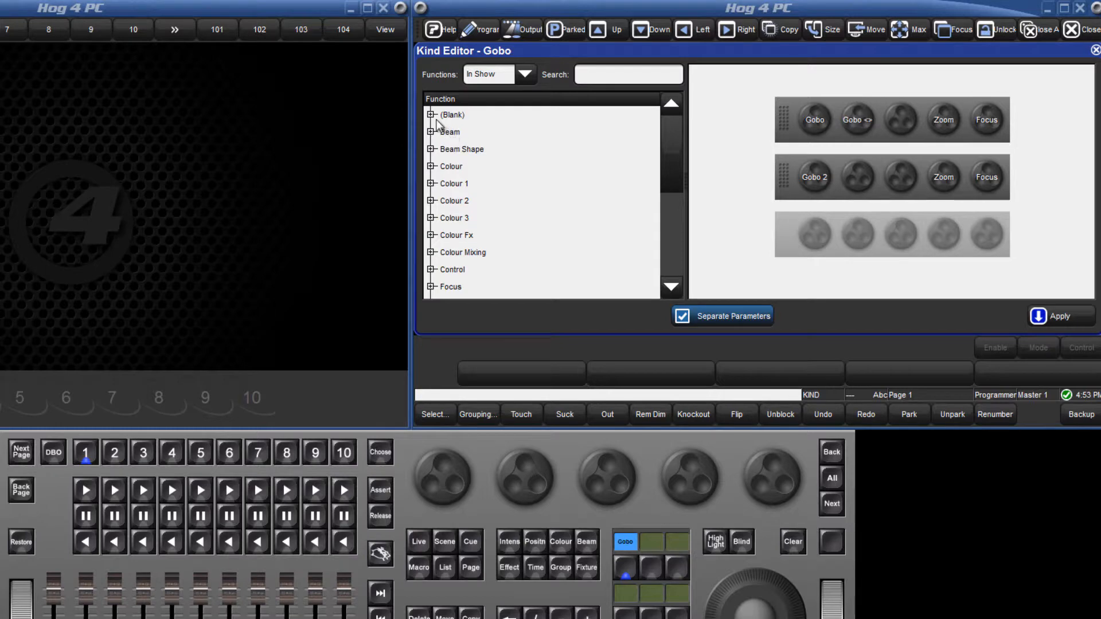
- Put a Blank on the empty third wheel of the Gobo kind's first row
click(431, 115)
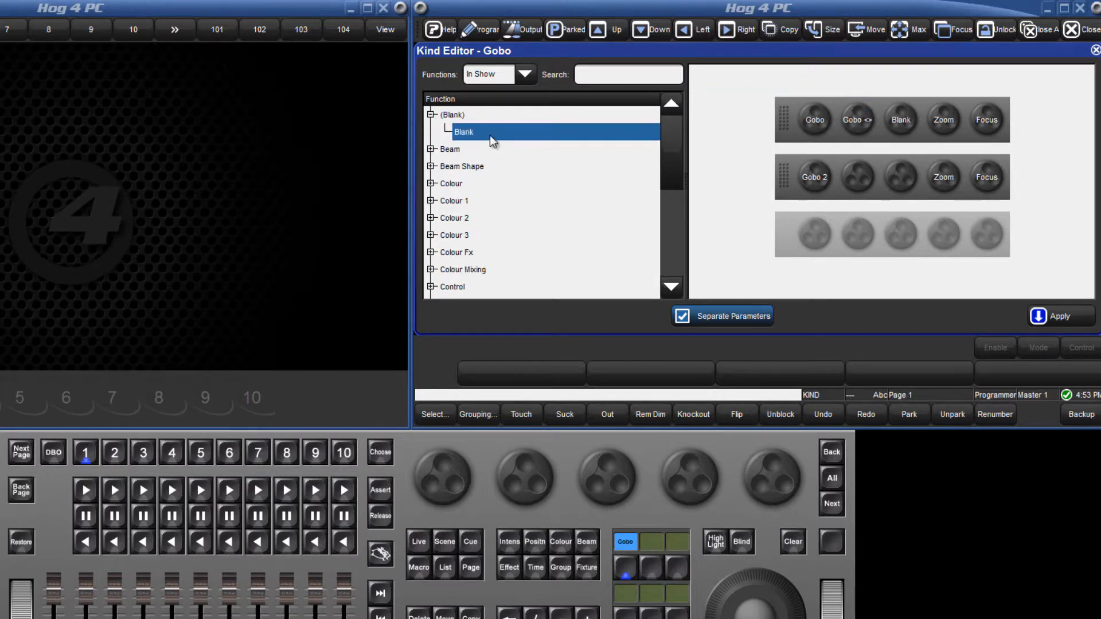
click(858, 176)
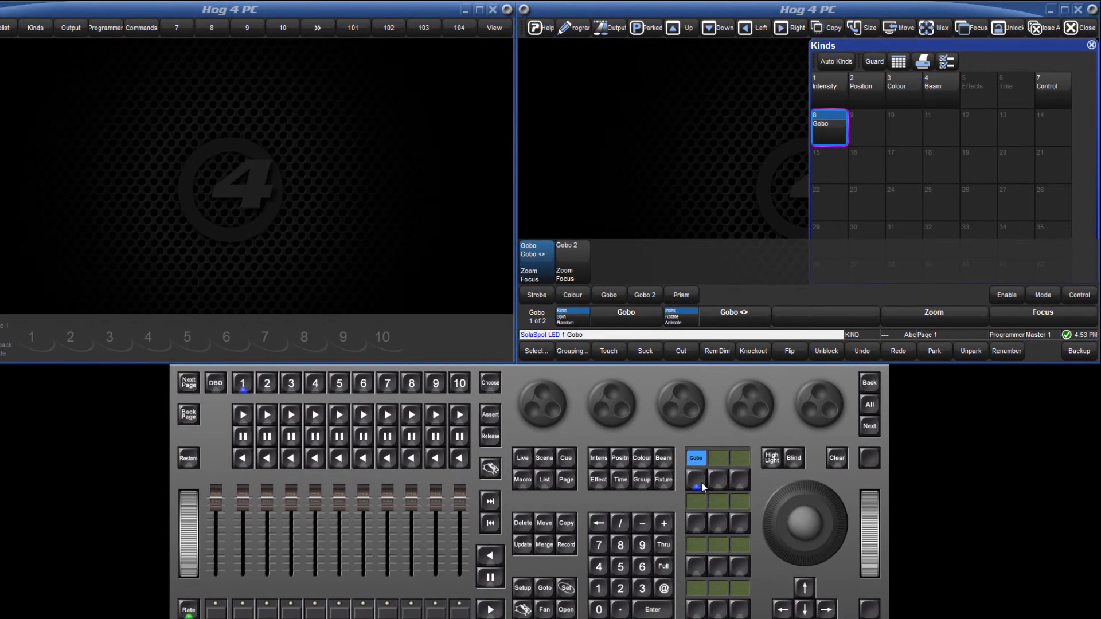
mouse_move(737, 485)
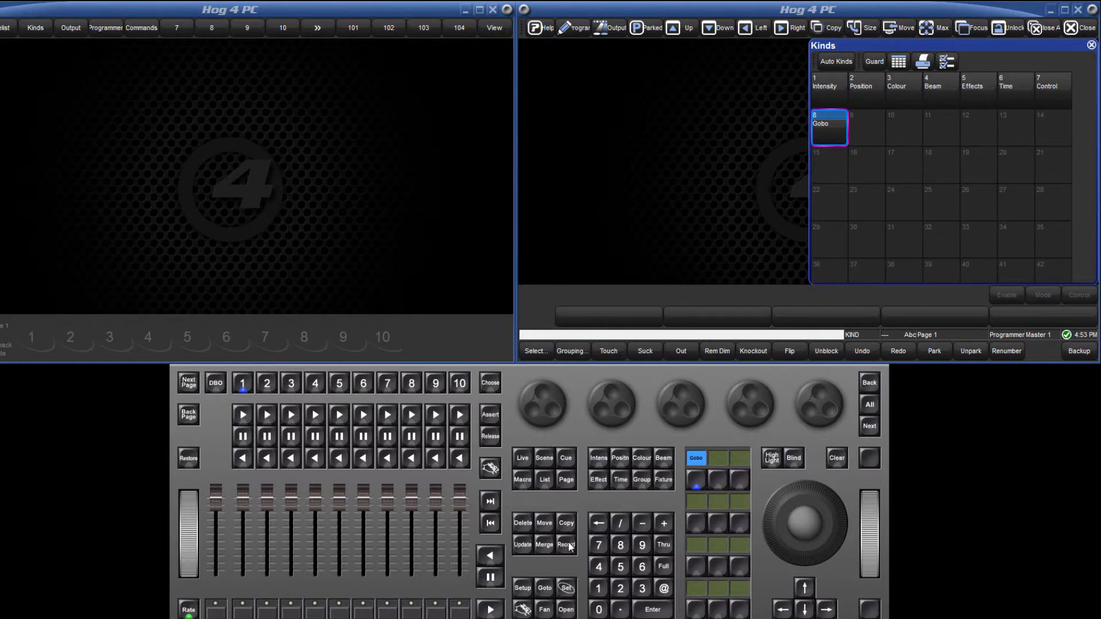
- Record a new Kind 10 into an empty cell beside Gobo
click(566, 544)
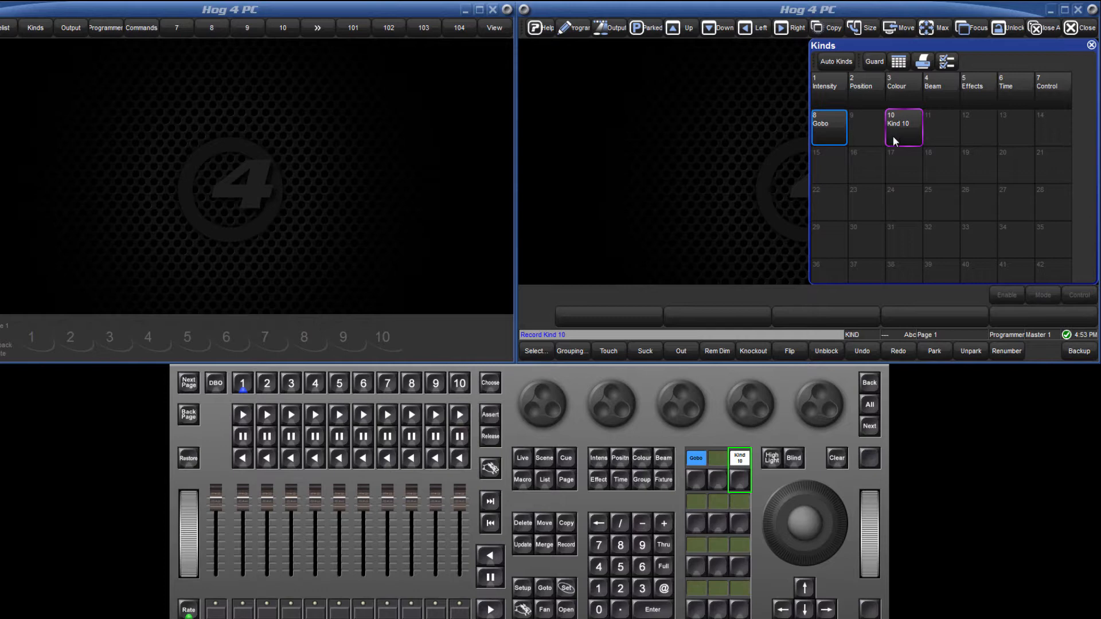
mouse_move(568, 549)
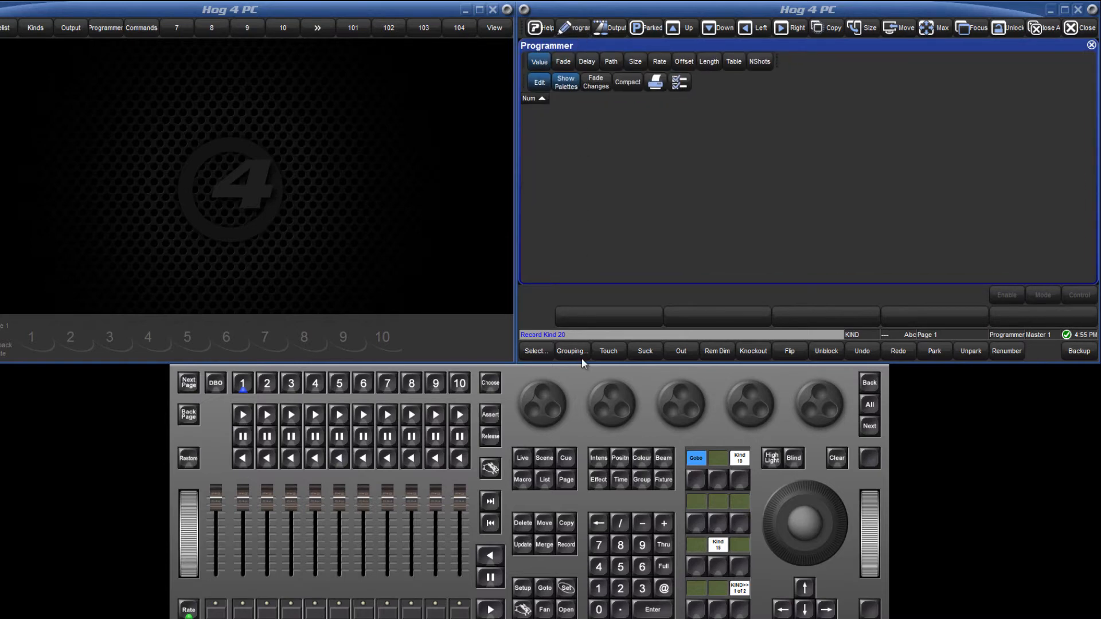
mouse_move(600, 592)
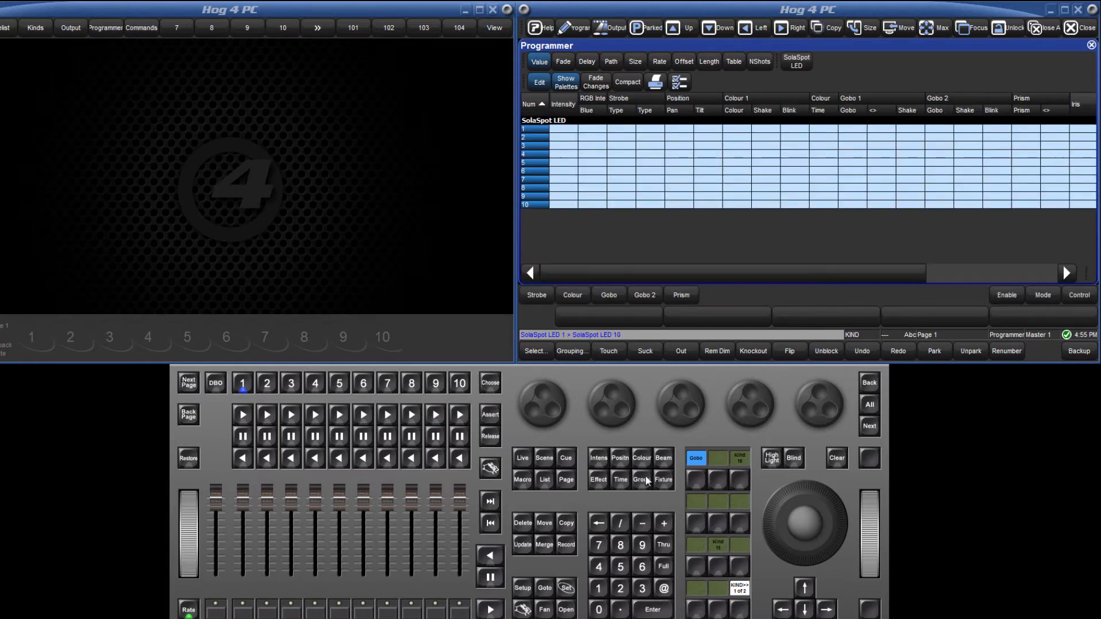
- Touch all parameters of SolaSpot LED 1–10 and record masked to the Gobo kind into master 10
click(608, 351)
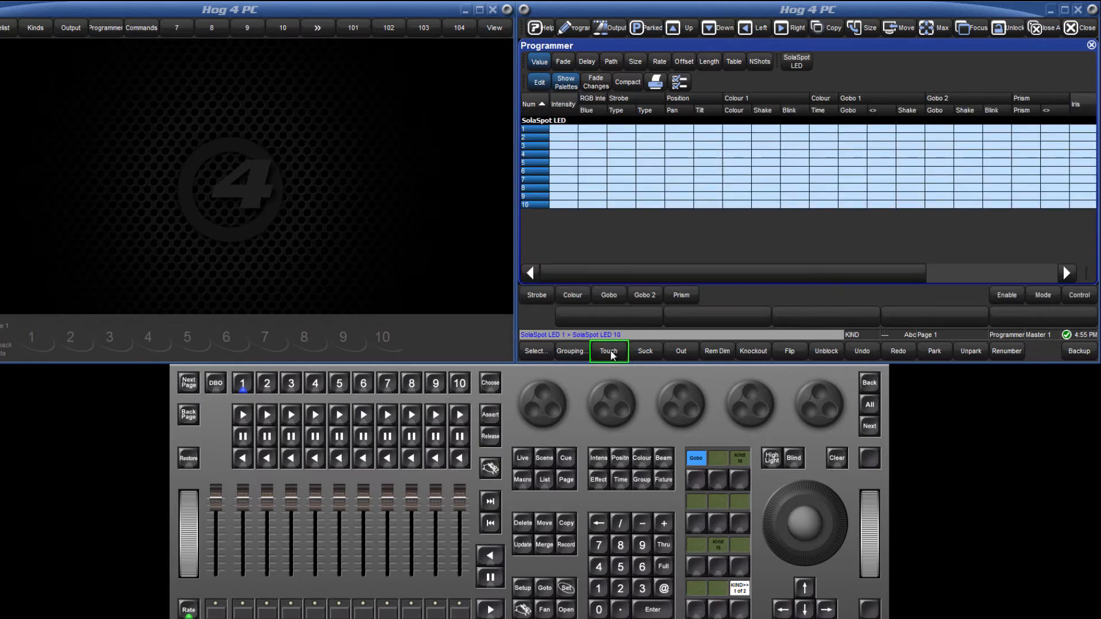
click(607, 351)
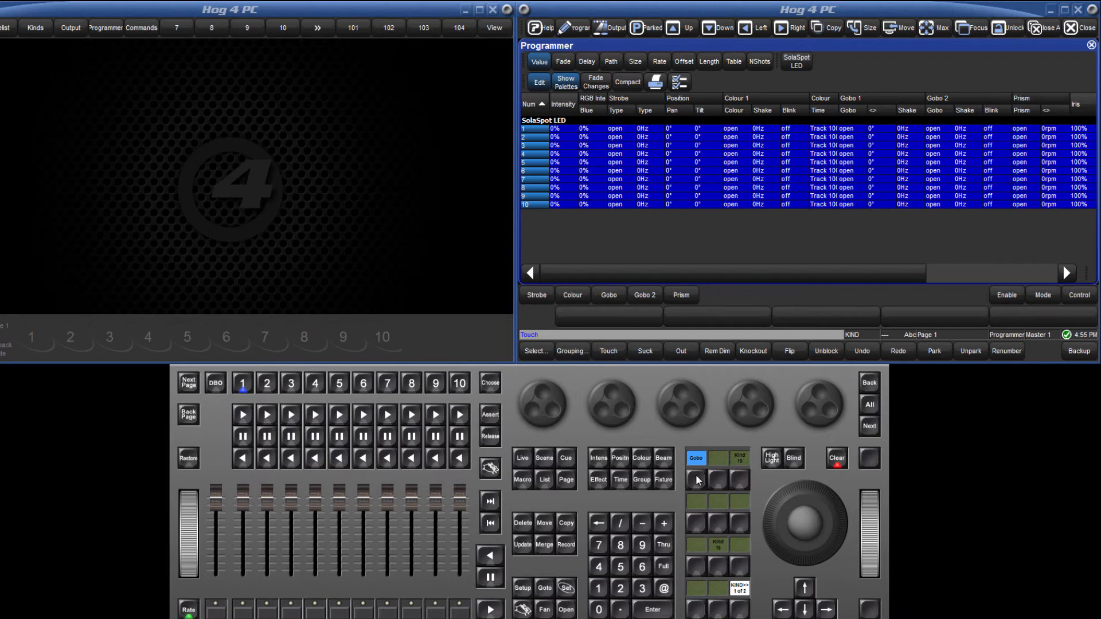
click(697, 481)
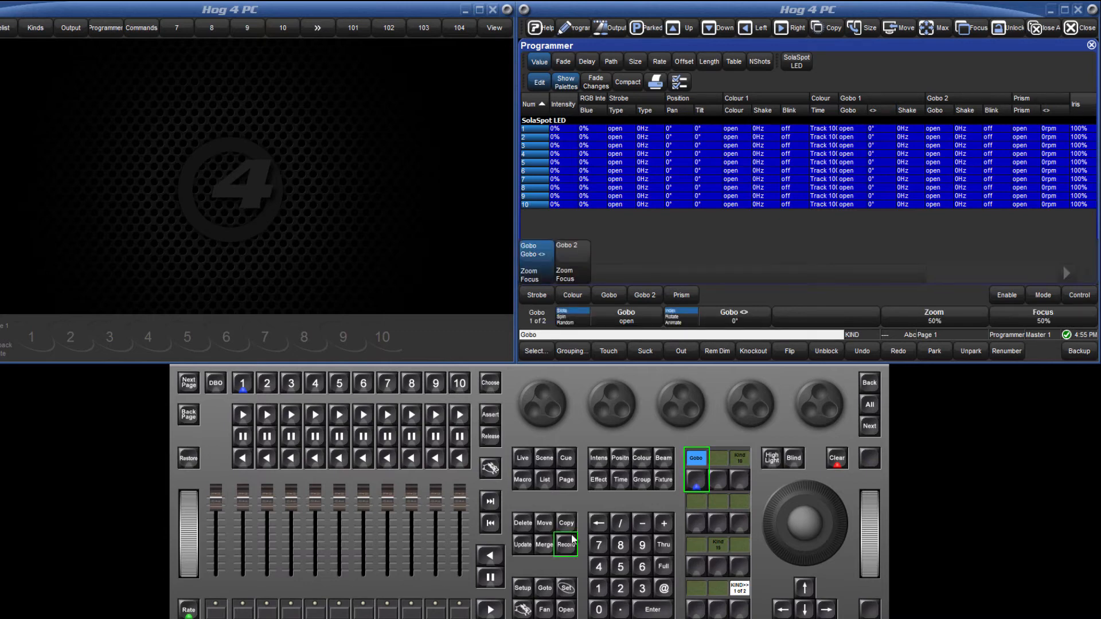
click(564, 546)
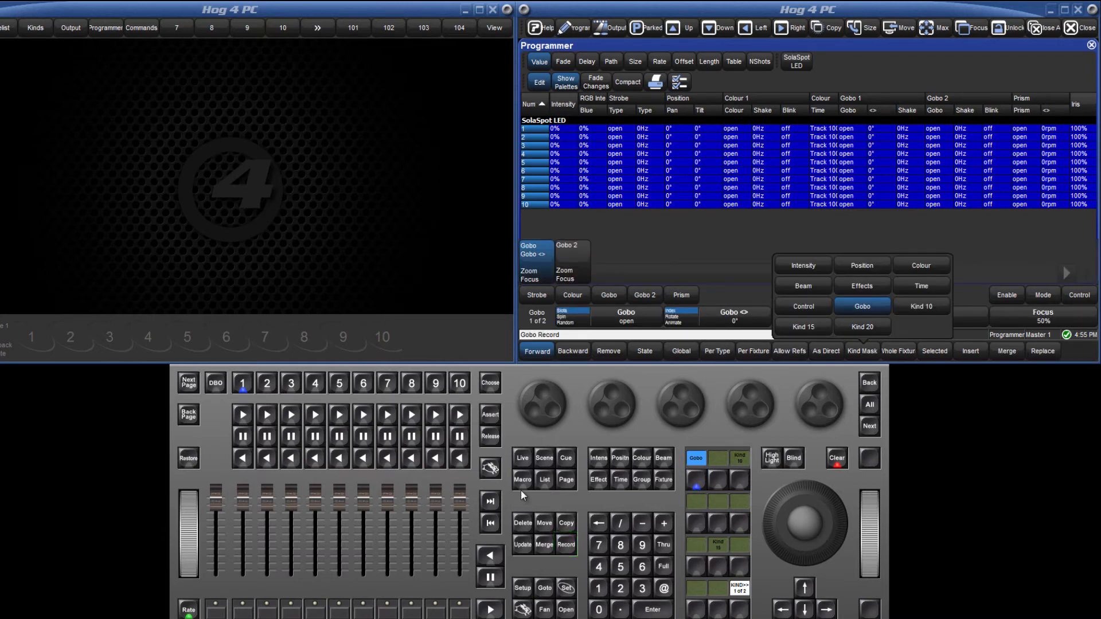
click(459, 383)
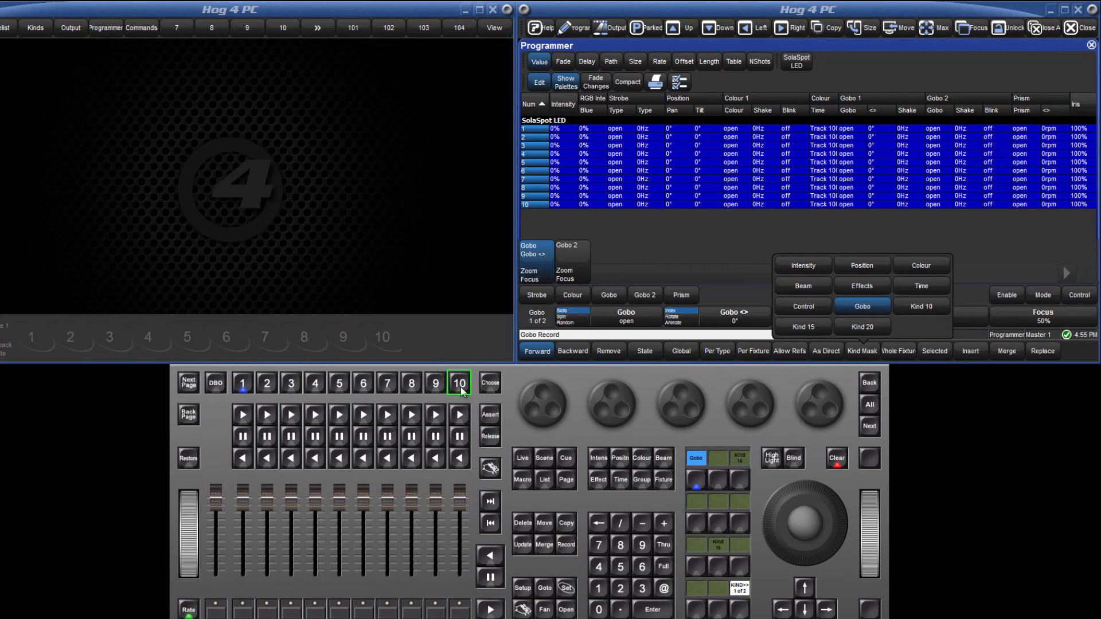